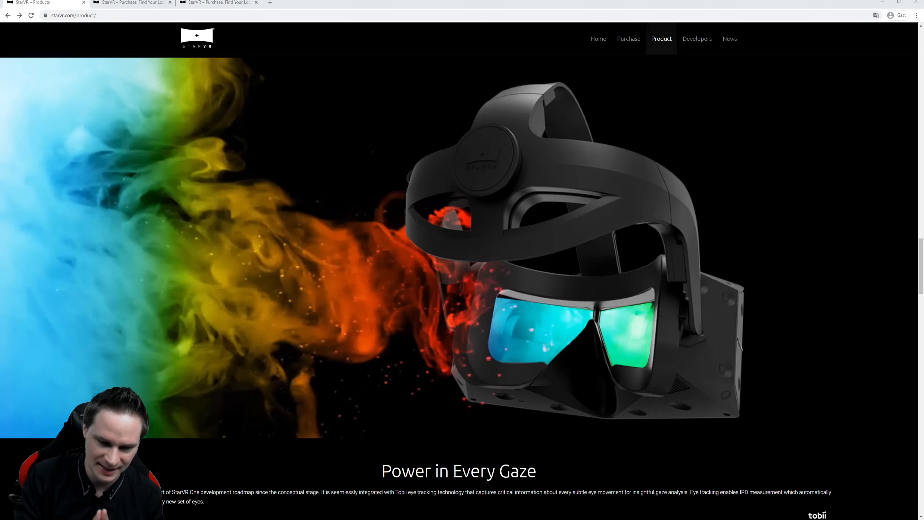
mouse_move(868, 86)
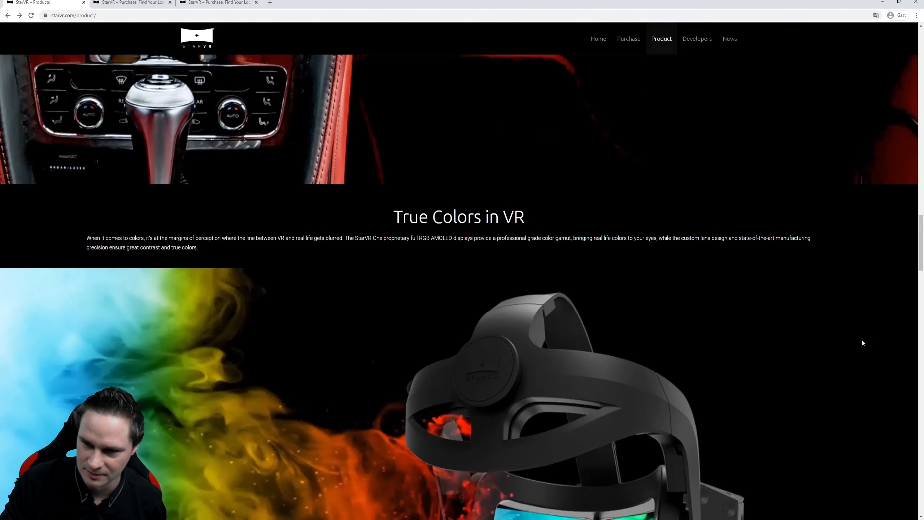
Step: Scroll the product page past True Colors in VR to the 360-degree headset view
scroll(down, 3)
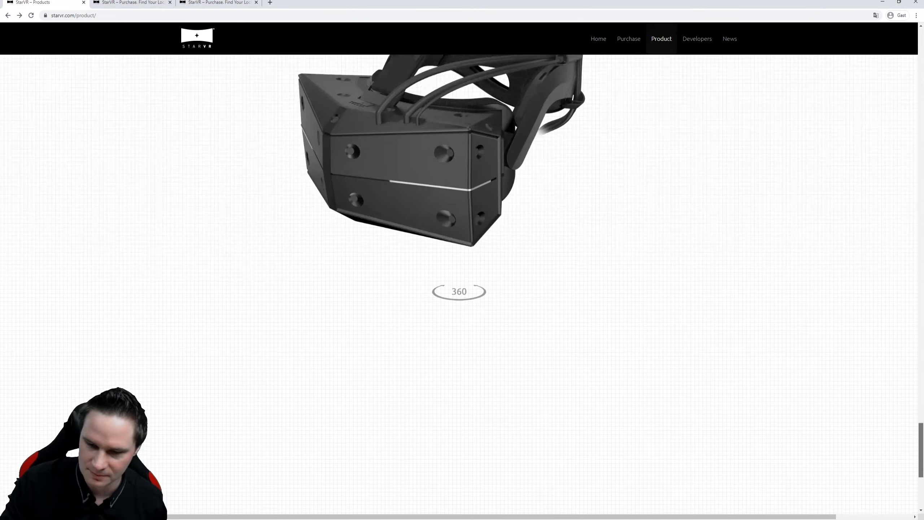
scroll(down, 3)
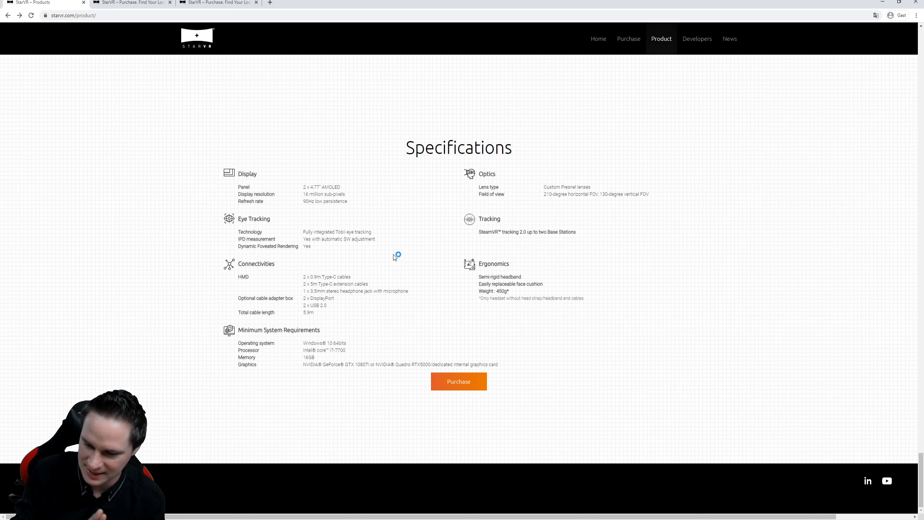
mouse_move(394, 257)
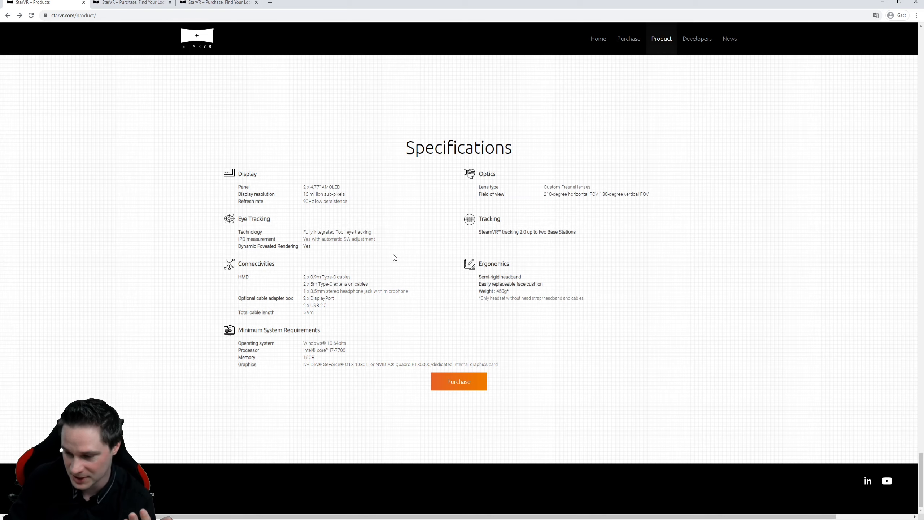
mouse_move(397, 255)
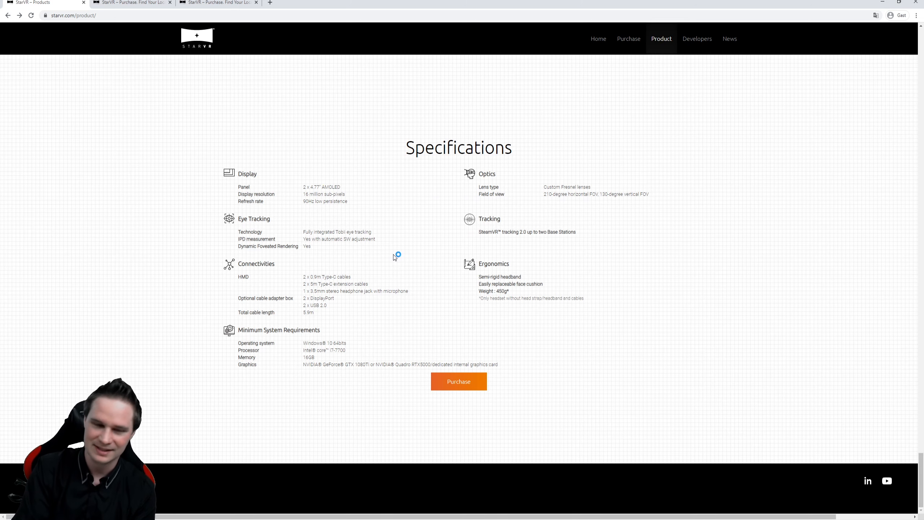
mouse_move(394, 256)
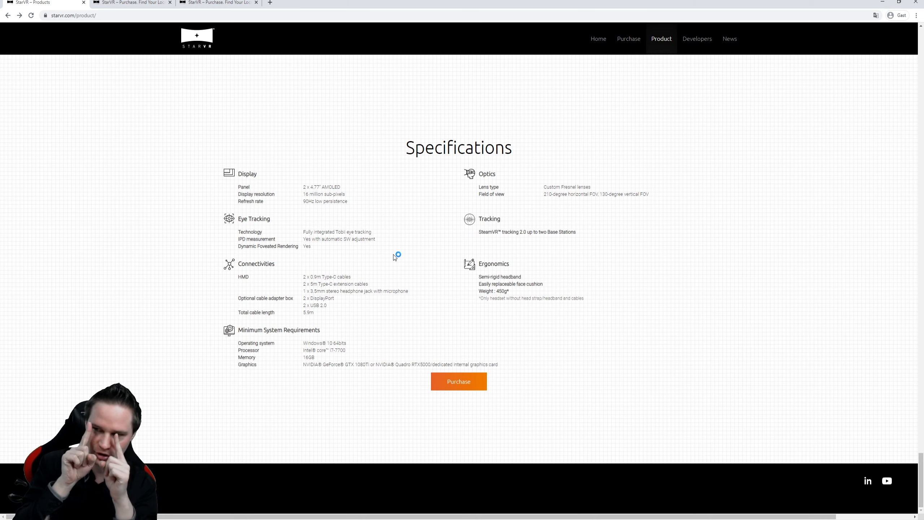
mouse_move(394, 257)
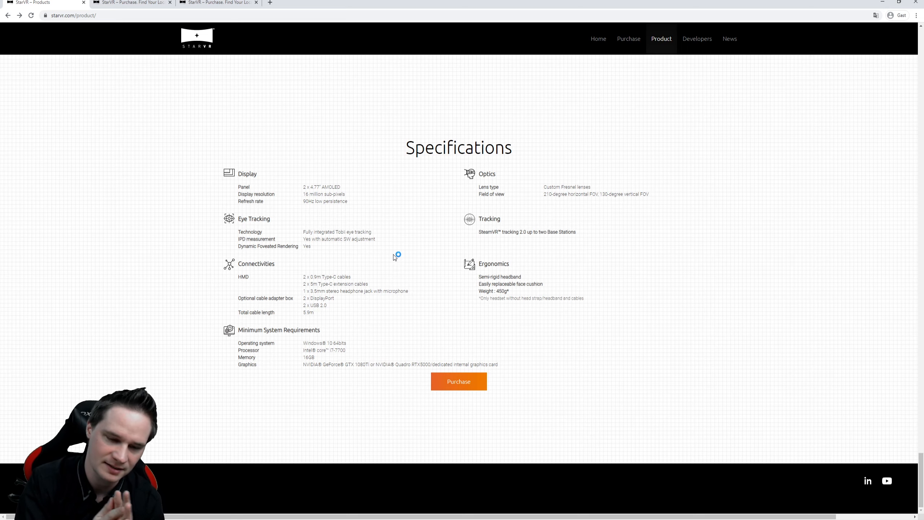
mouse_move(393, 257)
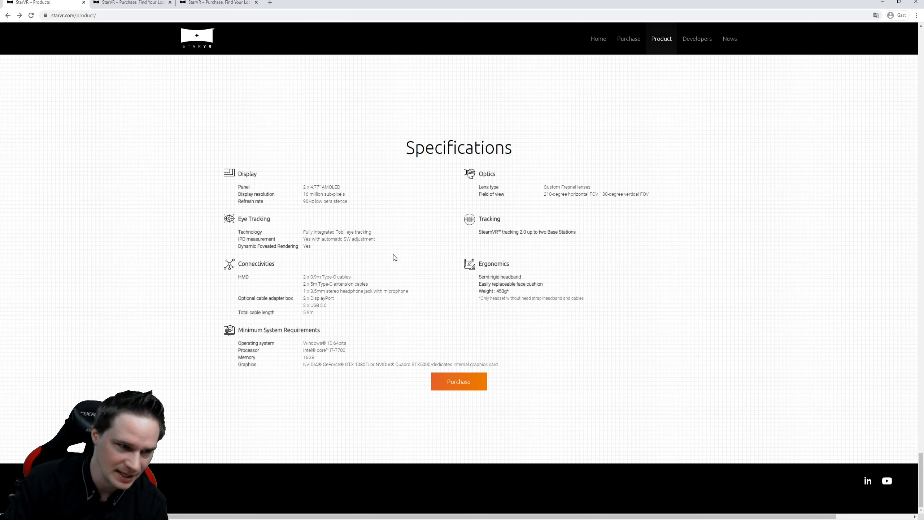
mouse_move(628, 38)
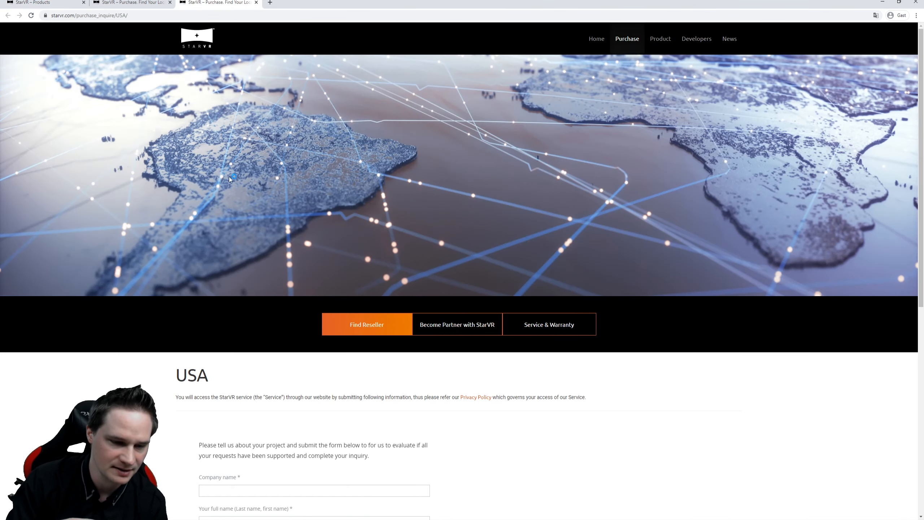
Step: Scroll through the USA purchase inquiry form down to Submit and back up to the banner
scroll(down, 3)
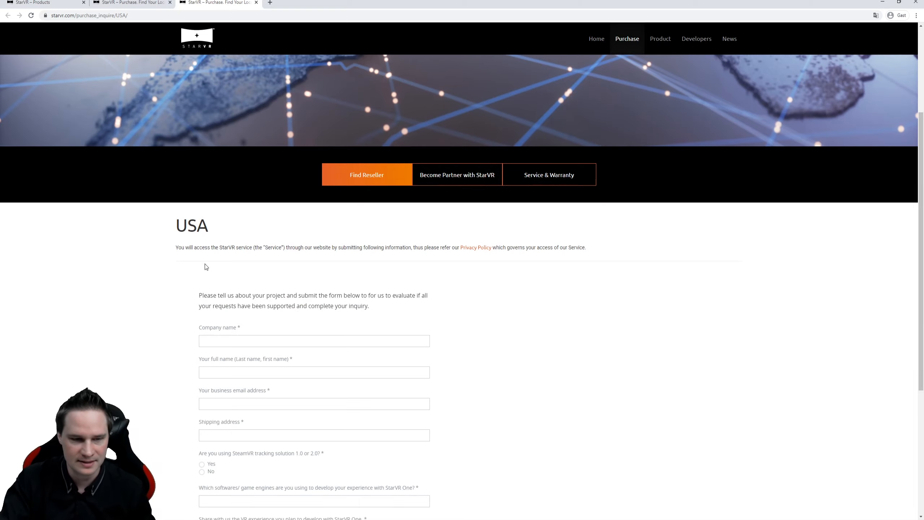
scroll(down, 3)
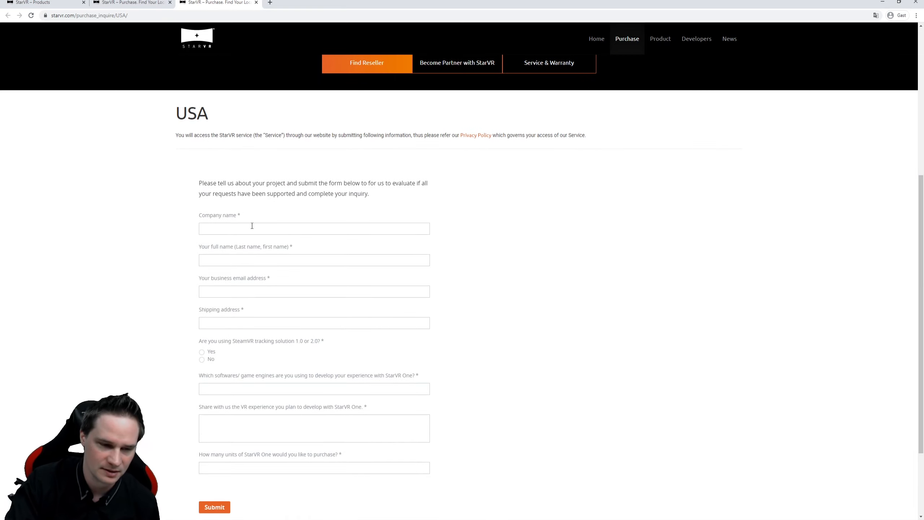
scroll(down, 3)
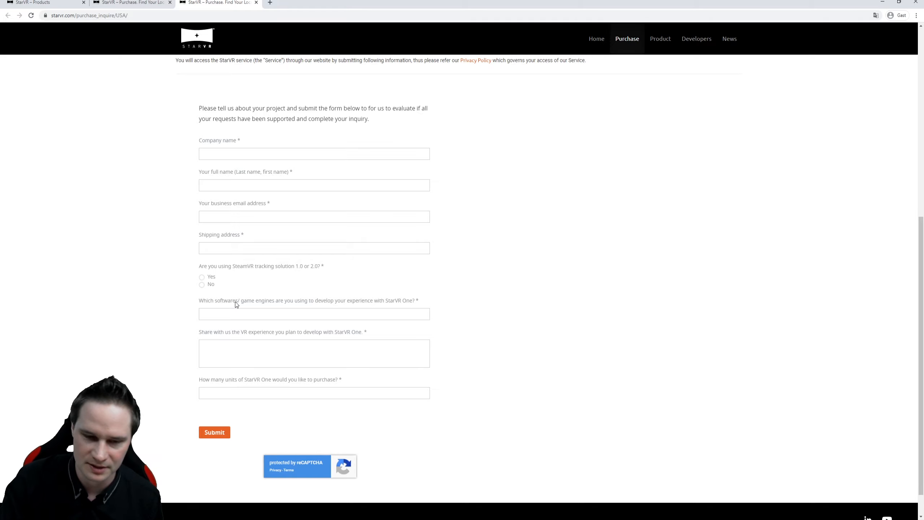
scroll(up, 3)
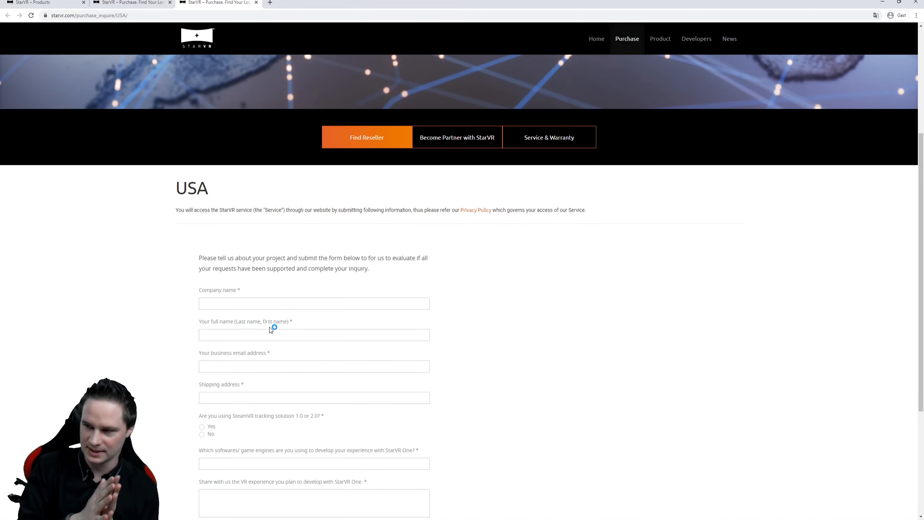
mouse_move(270, 329)
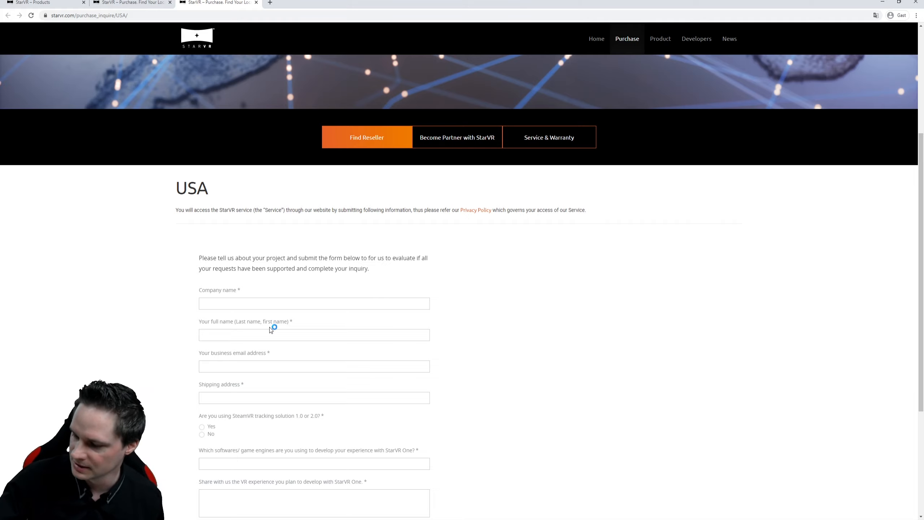
mouse_move(271, 329)
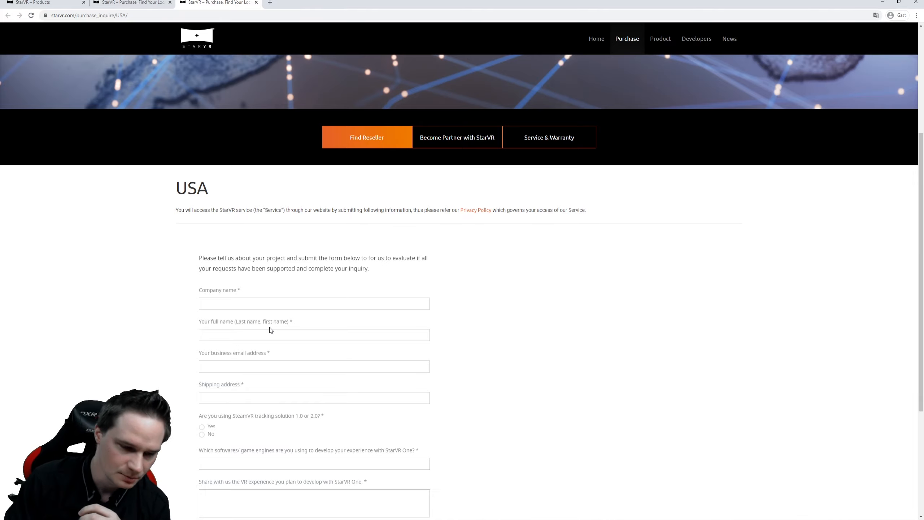
scroll(down, 3)
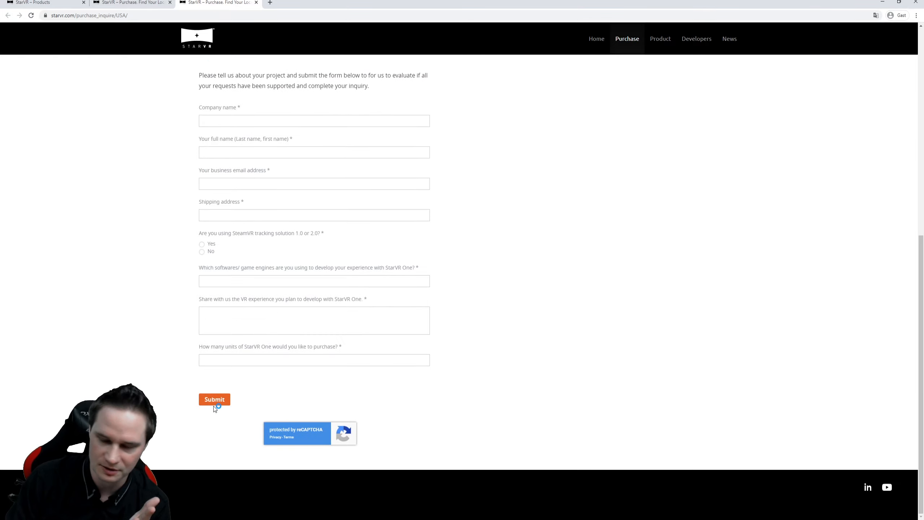
scroll(up, 3)
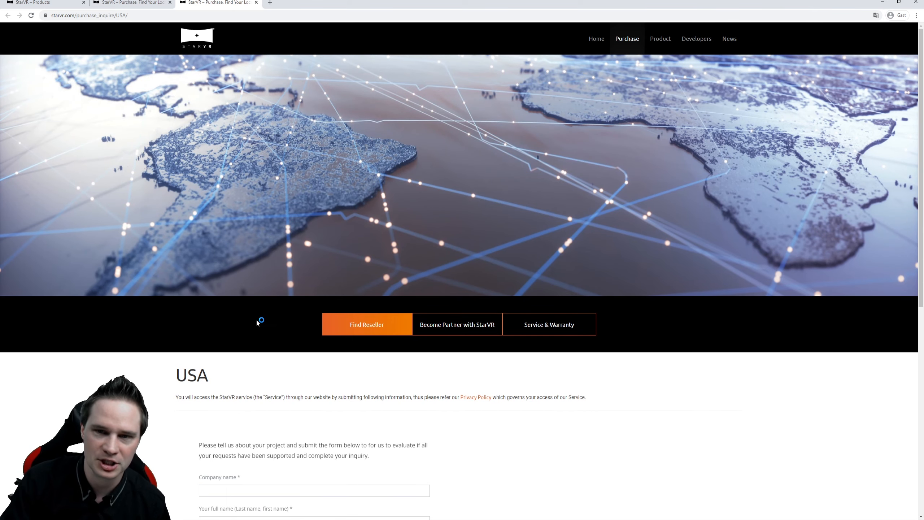
Step: Return to the StarVR – Products tab showing the Specifications section
click(41, 2)
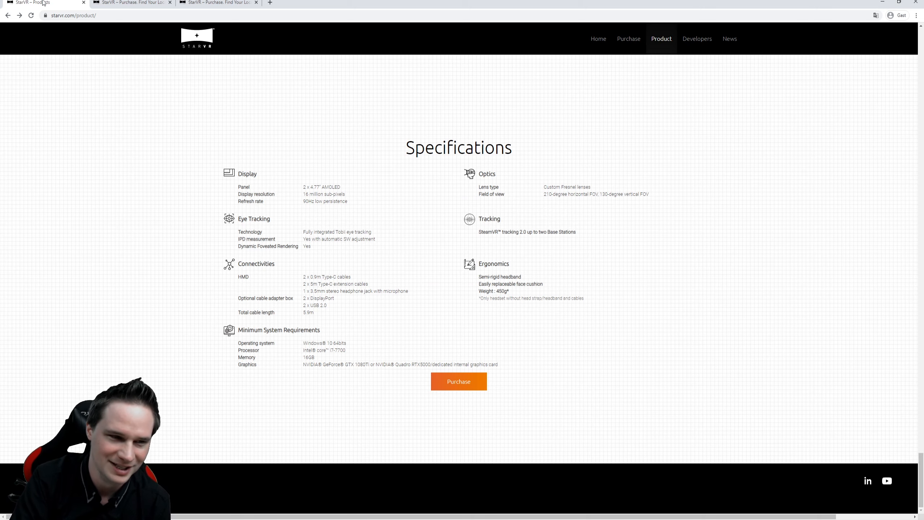
mouse_move(538, 157)
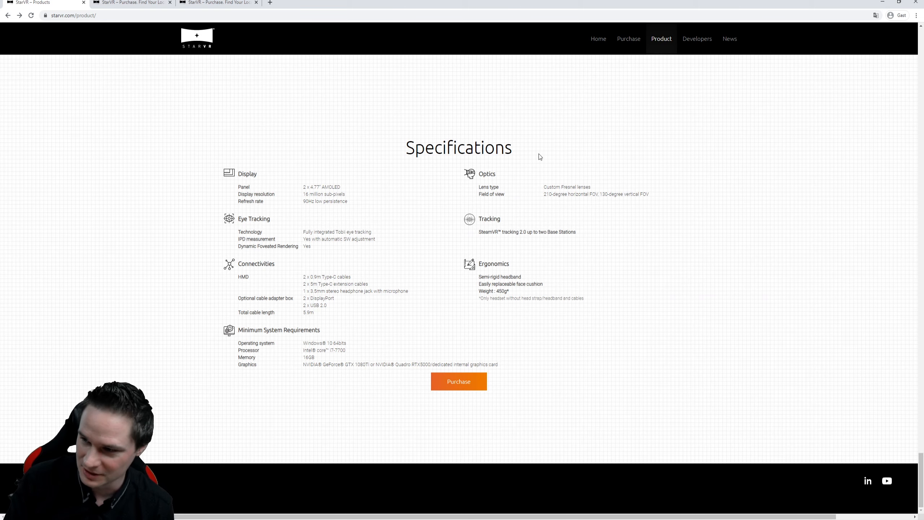